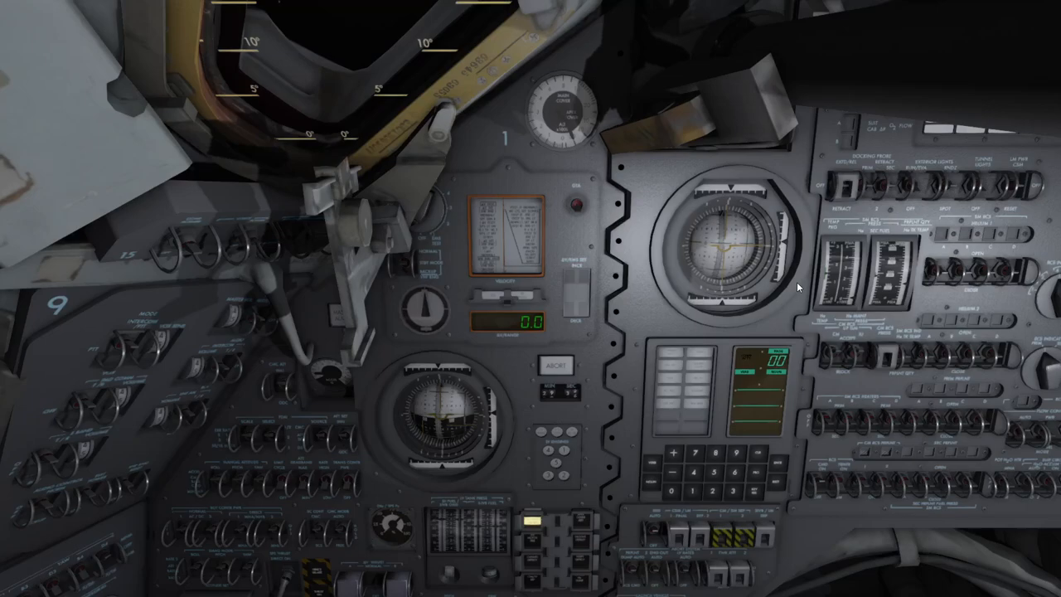
mouse_move(621, 314)
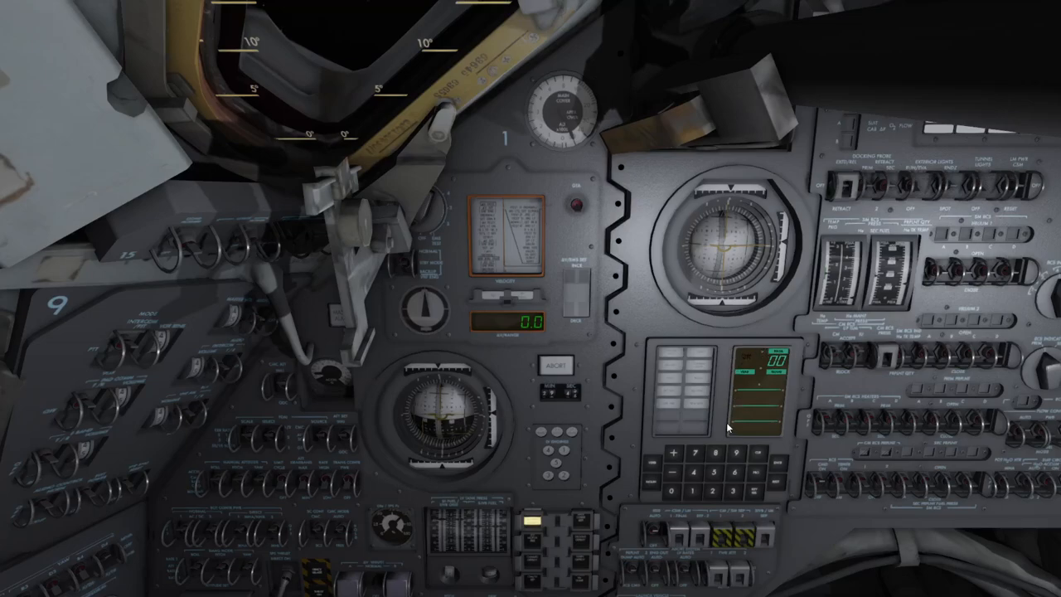
mouse_move(710, 338)
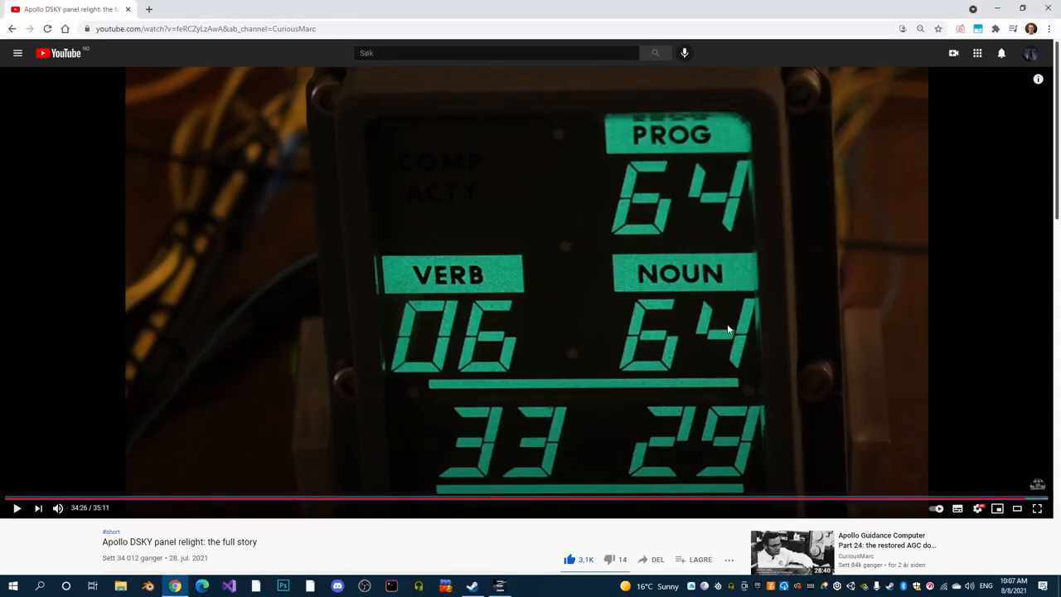
mouse_move(487, 310)
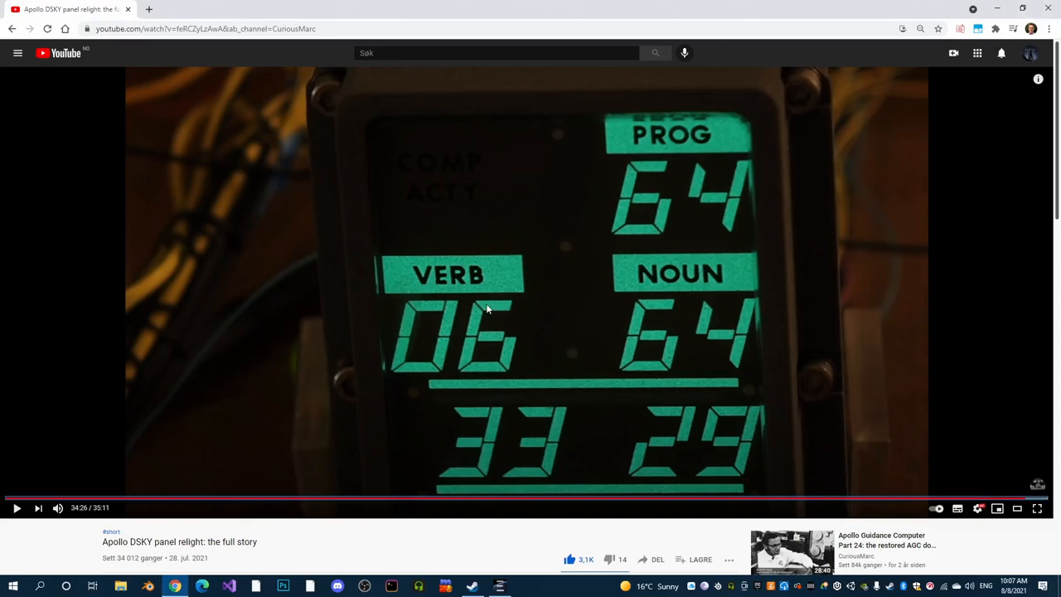
mouse_move(437, 312)
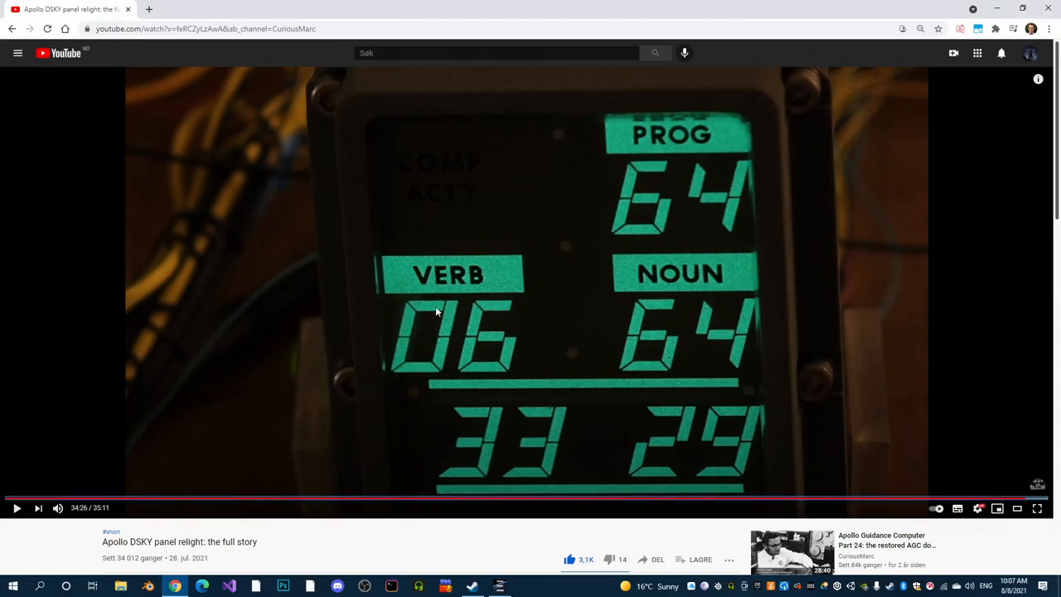
mouse_move(510, 305)
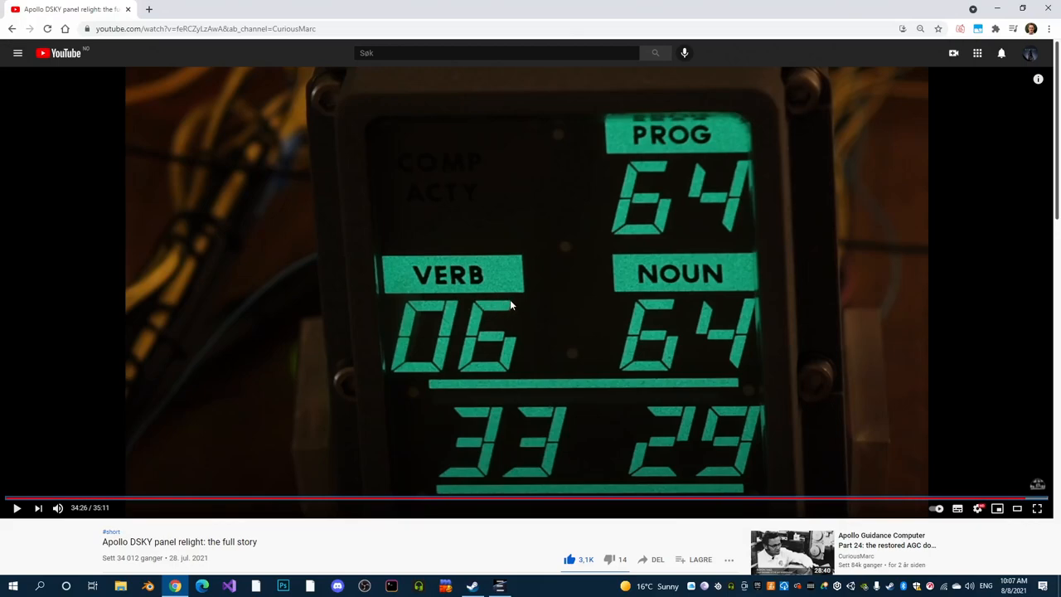
mouse_move(501, 308)
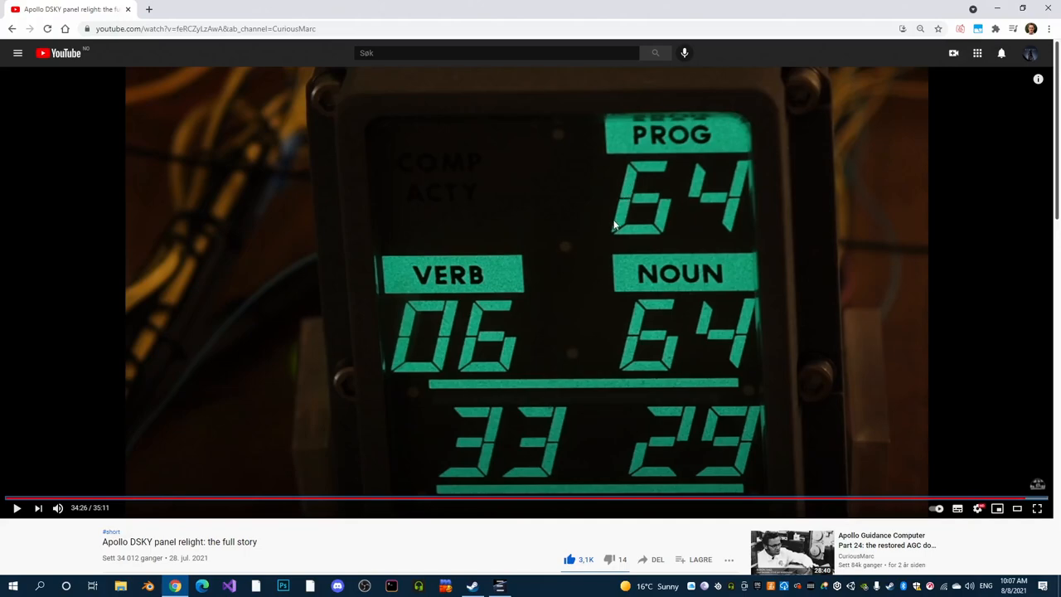
mouse_move(630, 179)
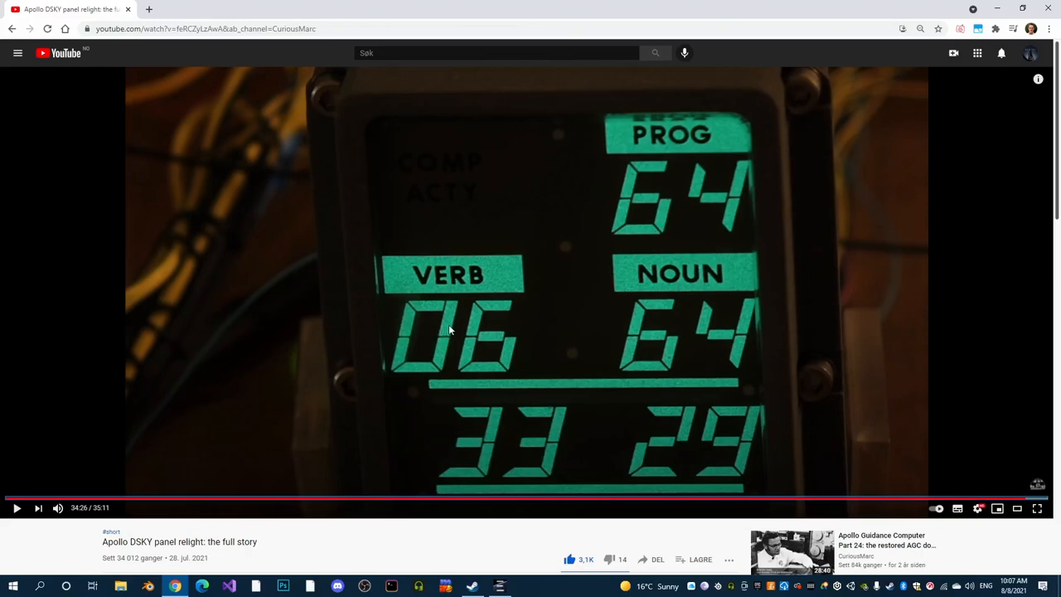
mouse_move(398, 374)
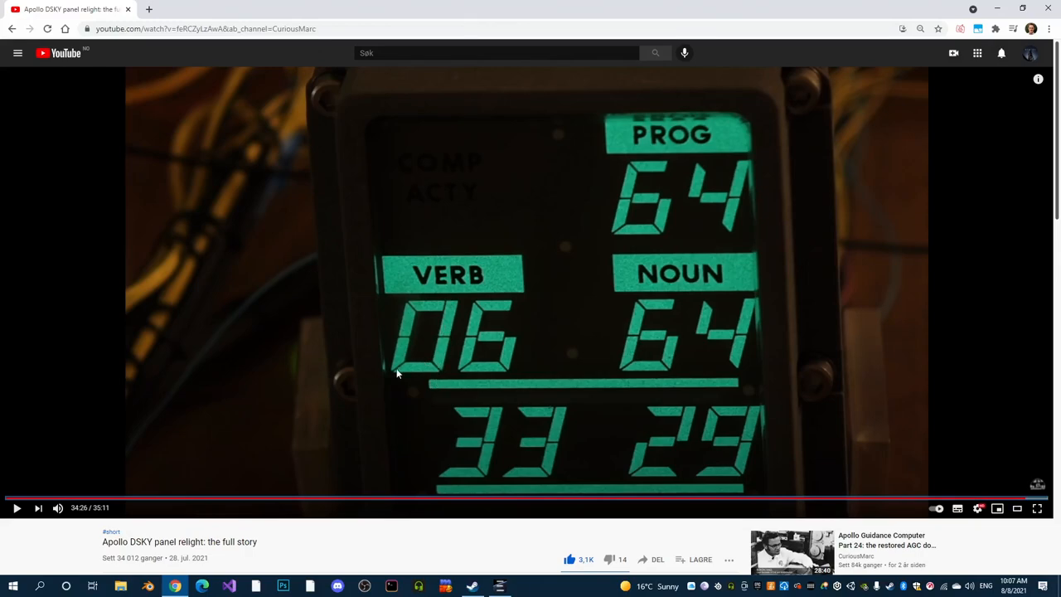
mouse_move(430, 308)
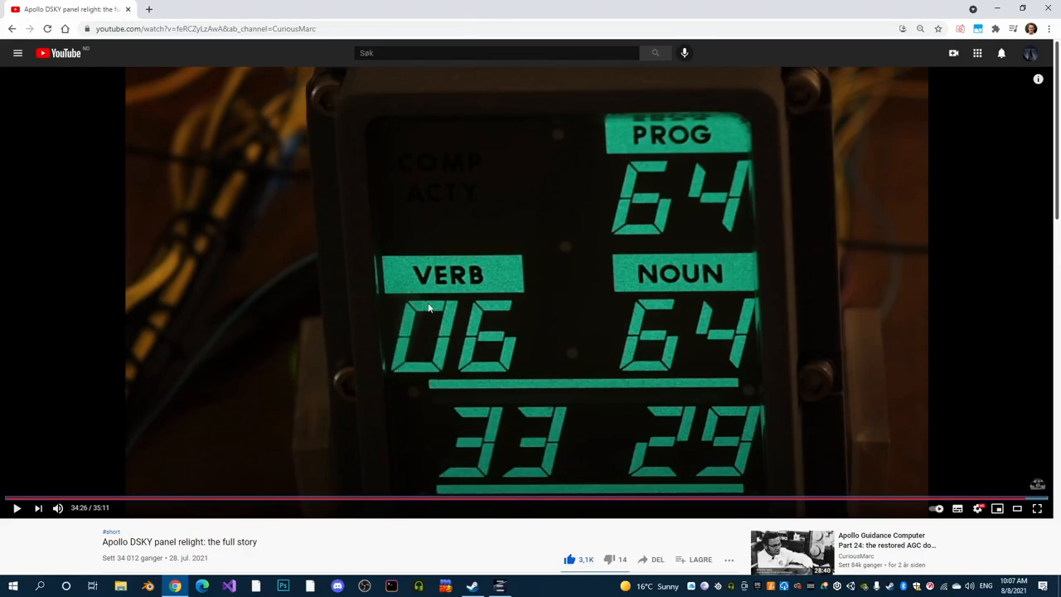
mouse_move(716, 351)
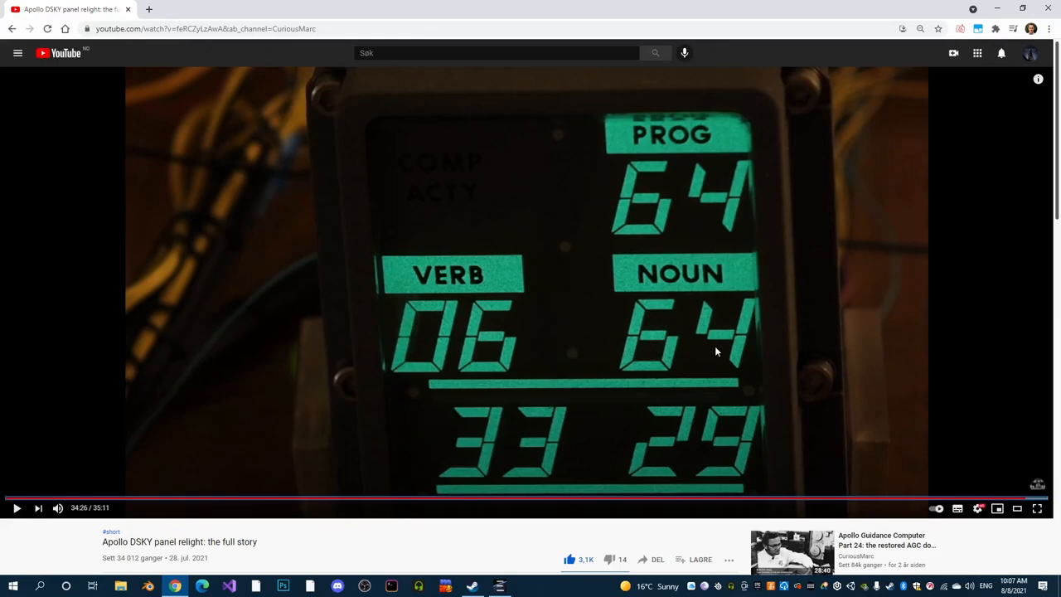
mouse_move(650, 240)
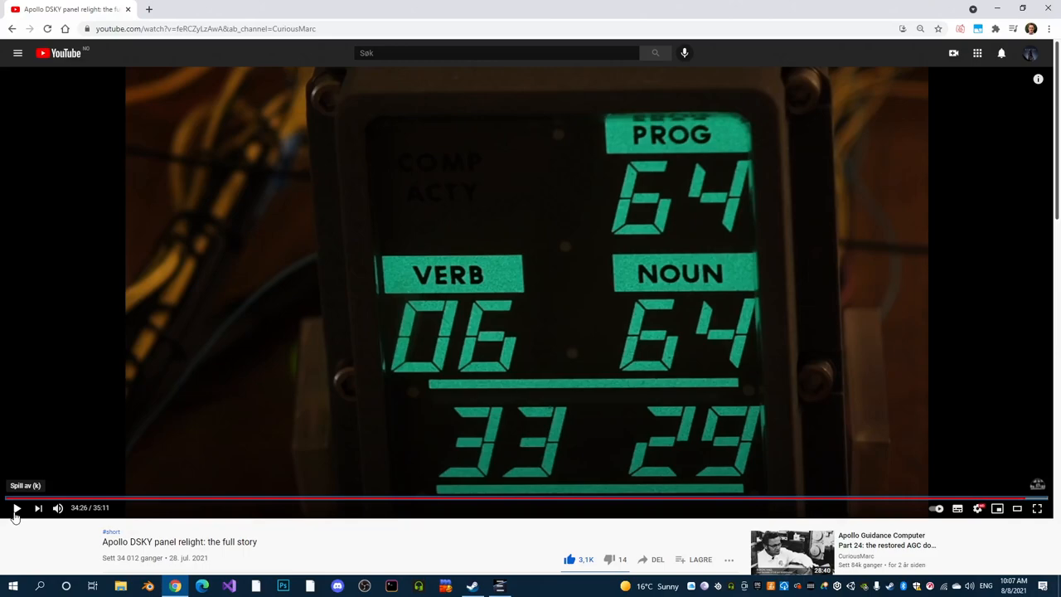
mouse_move(631, 300)
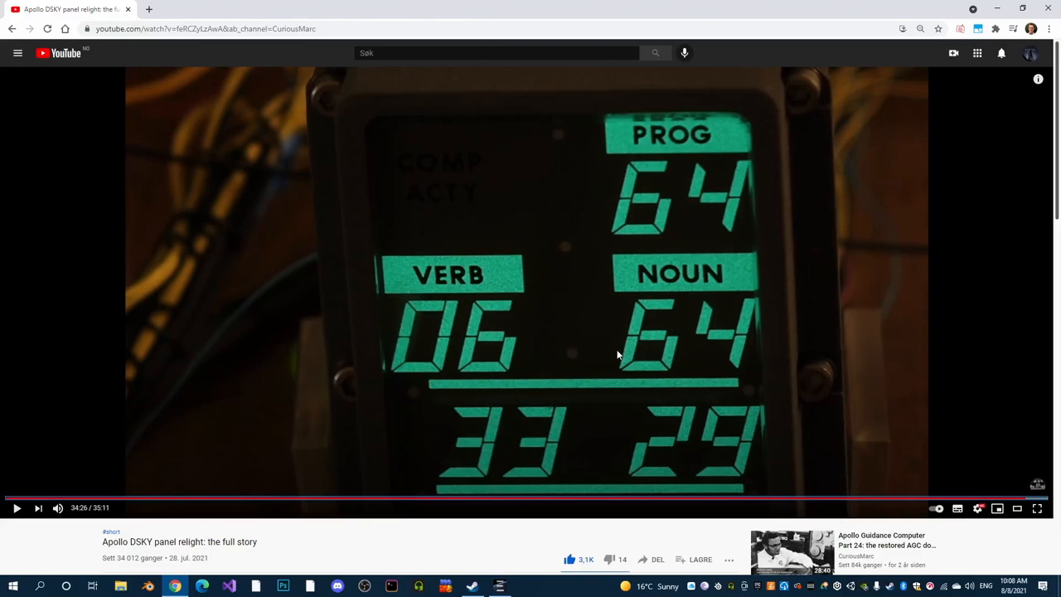
mouse_move(735, 187)
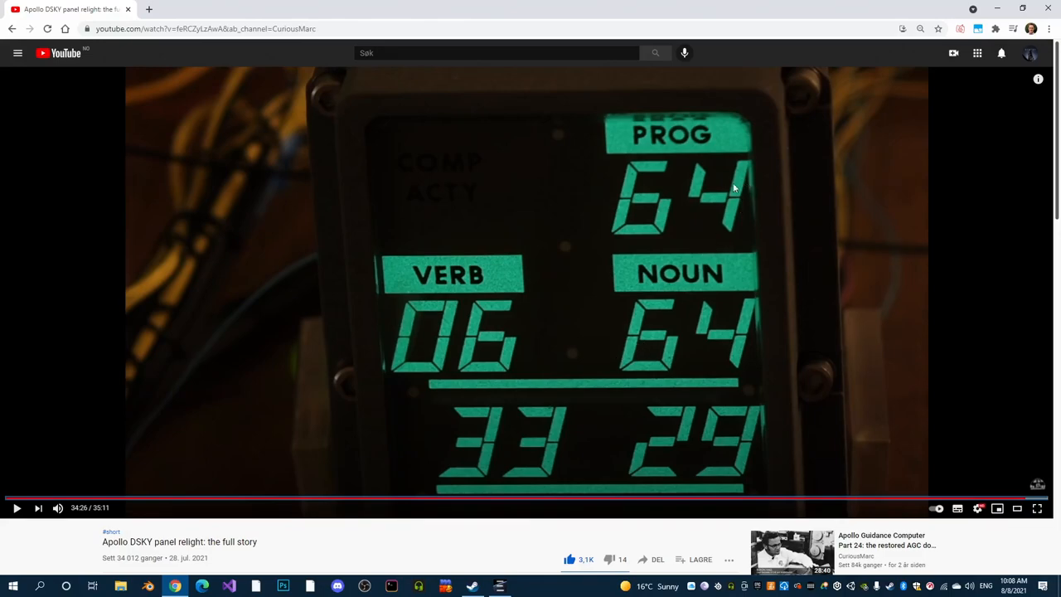
mouse_move(727, 222)
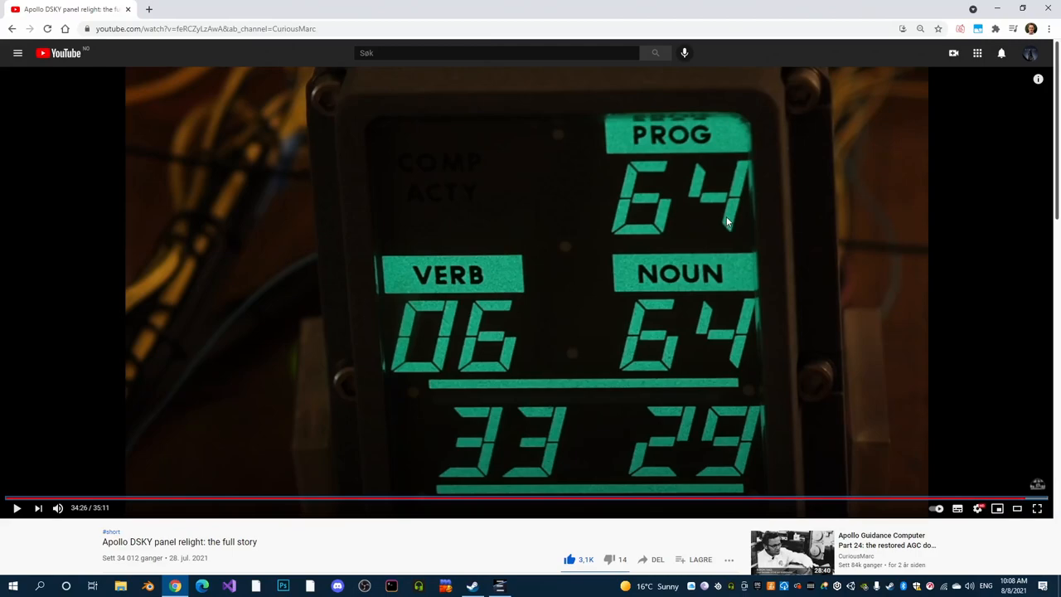
mouse_move(635, 232)
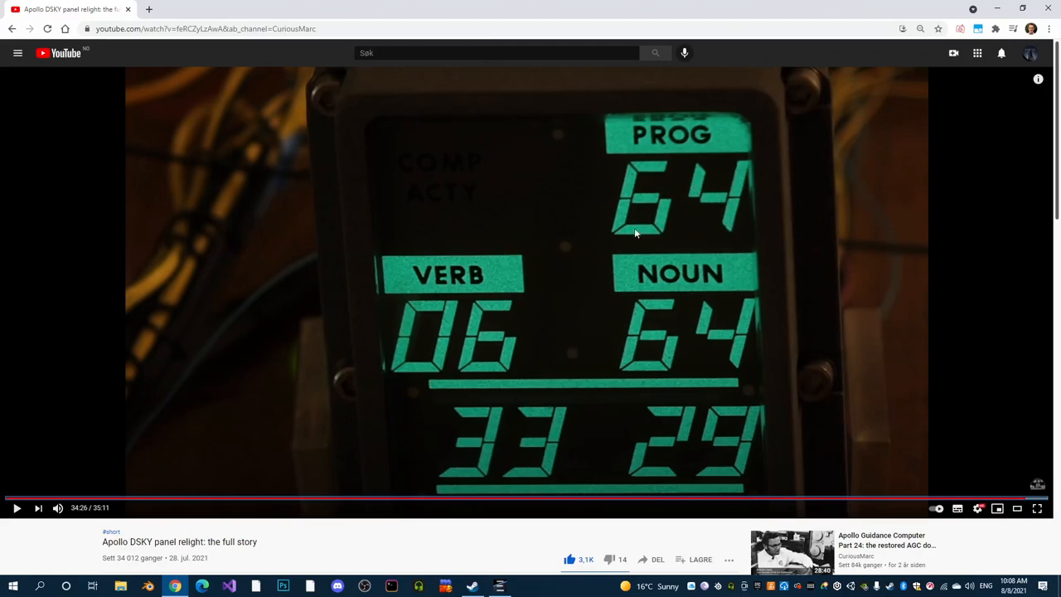
mouse_move(7, 527)
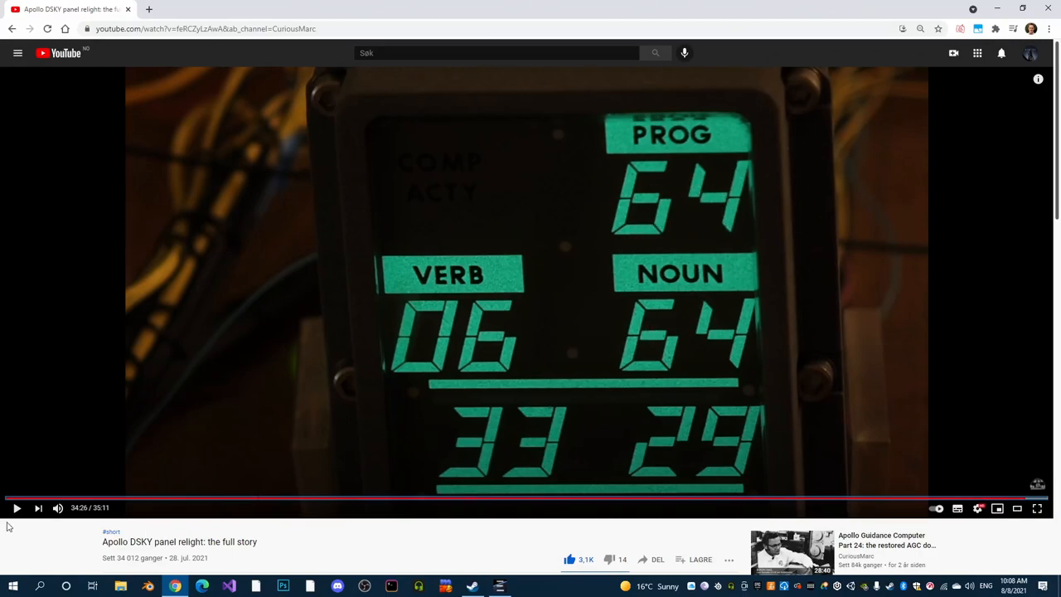
mouse_move(543, 320)
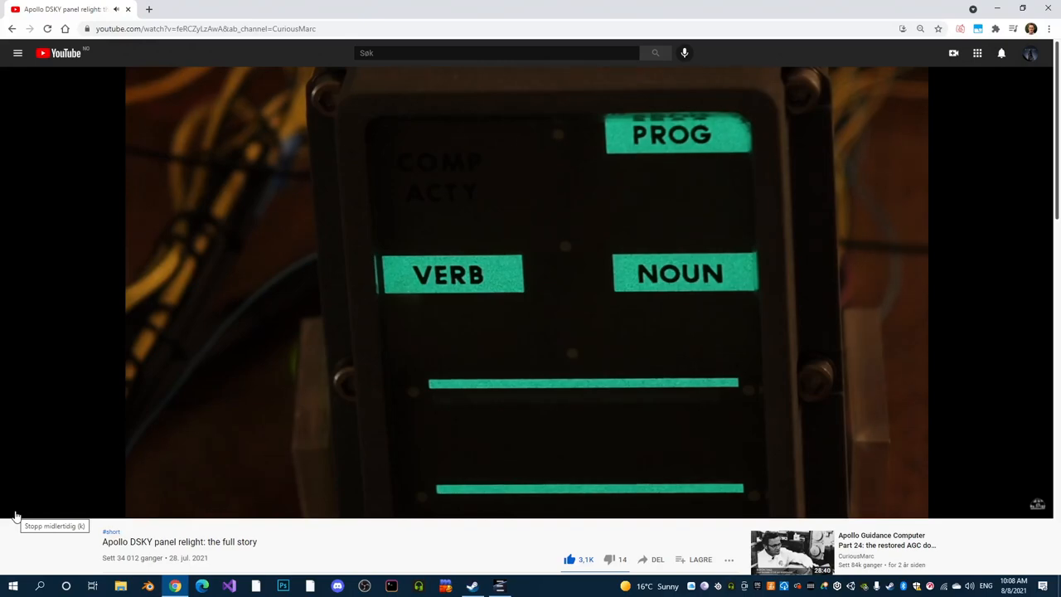
mouse_move(14, 514)
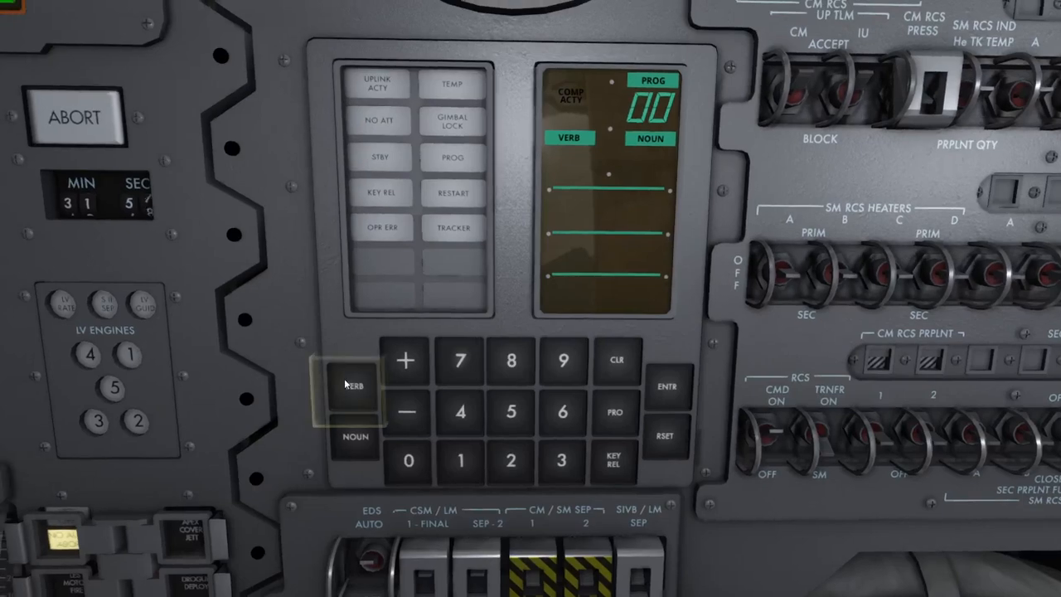
mouse_move(444, 438)
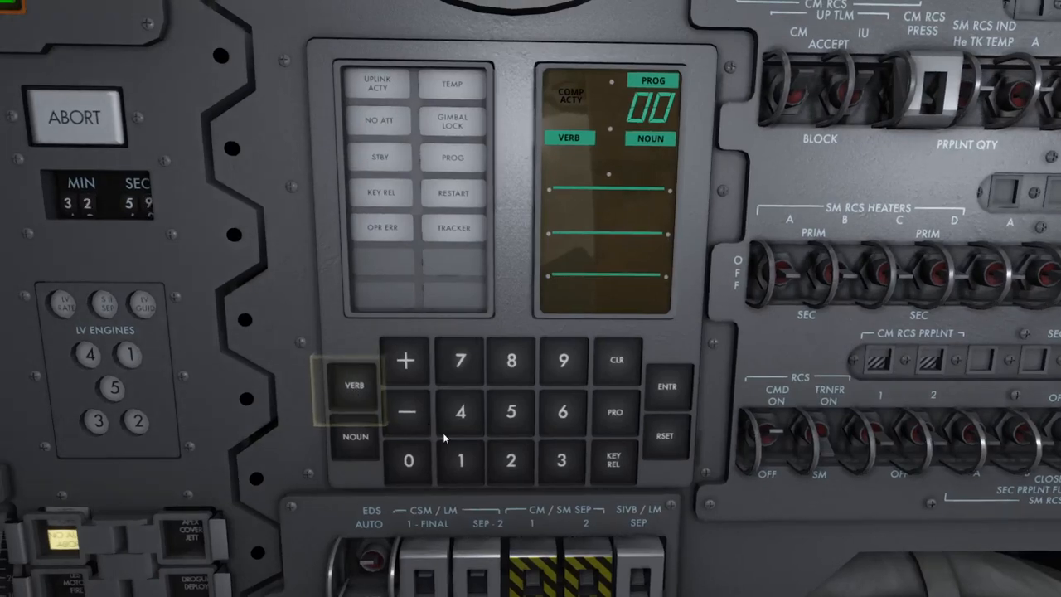
Run verb 35 on the DSKY so every digit reads 8 and the warning lamps light.
click(666, 385)
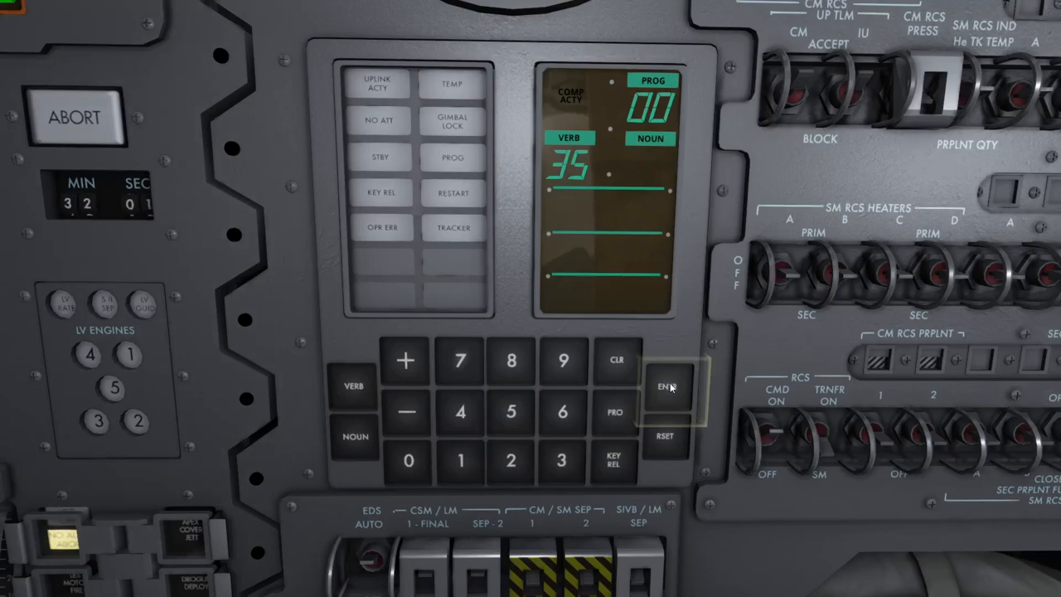
click(666, 384)
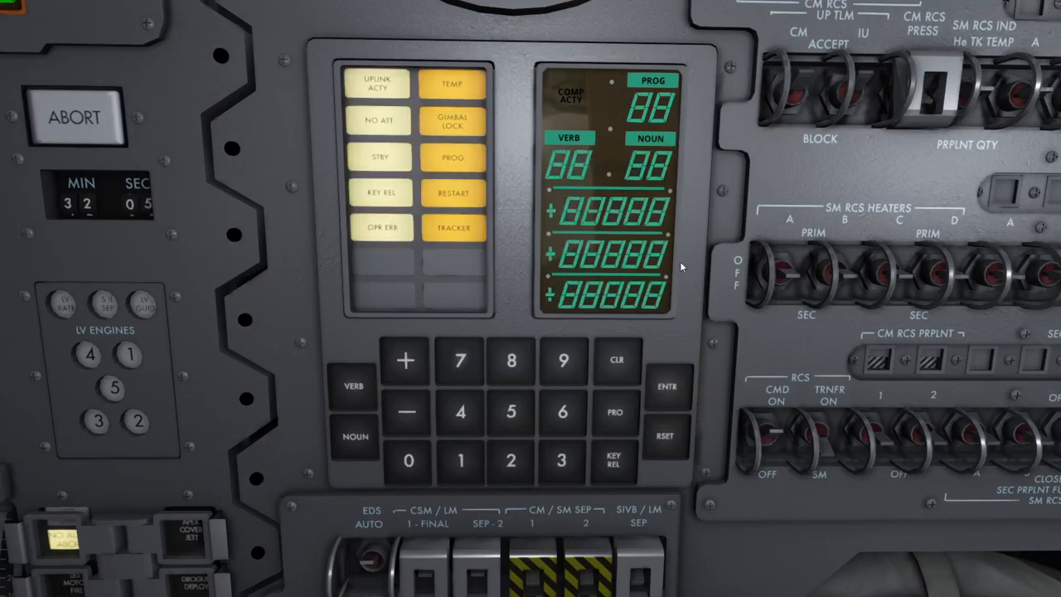